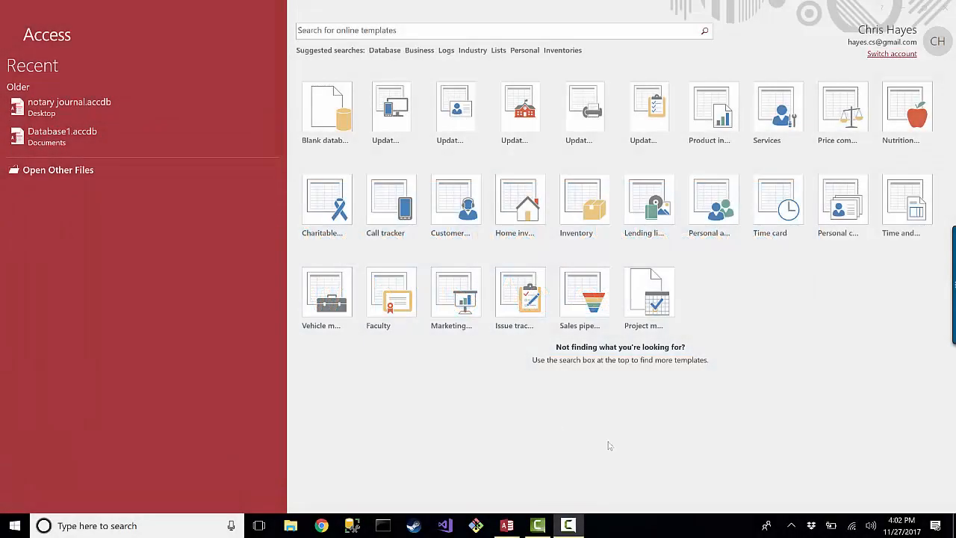
pyautogui.moveTo(470, 417)
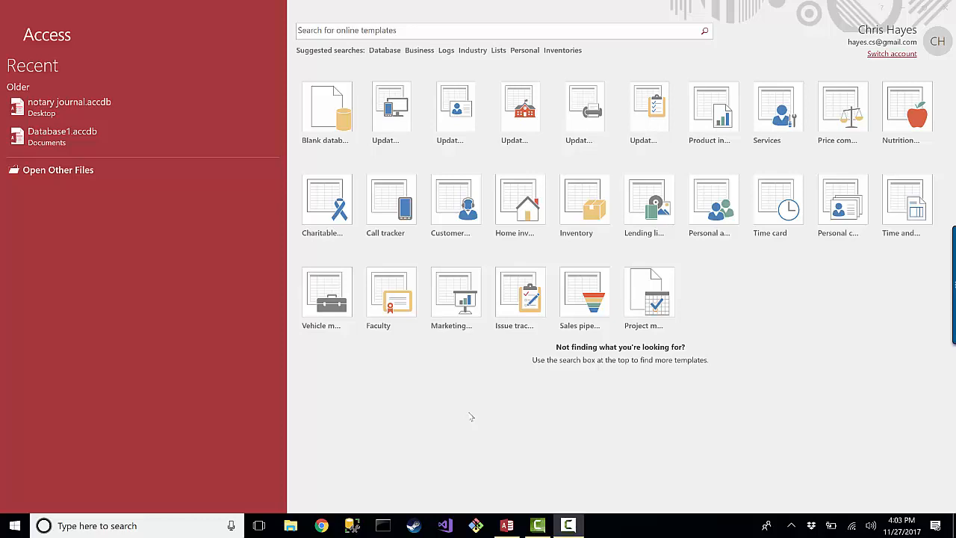
pyautogui.moveTo(472, 404)
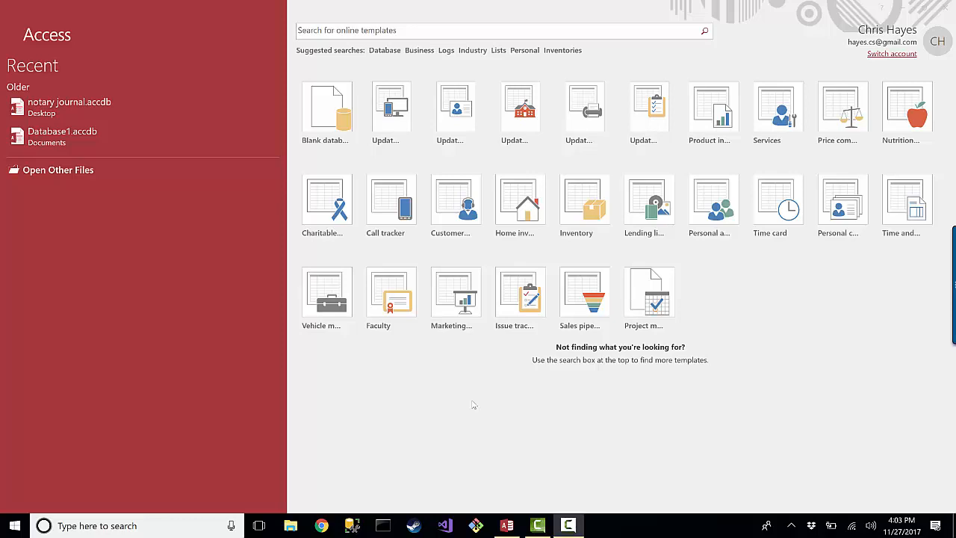
pyautogui.moveTo(470, 416)
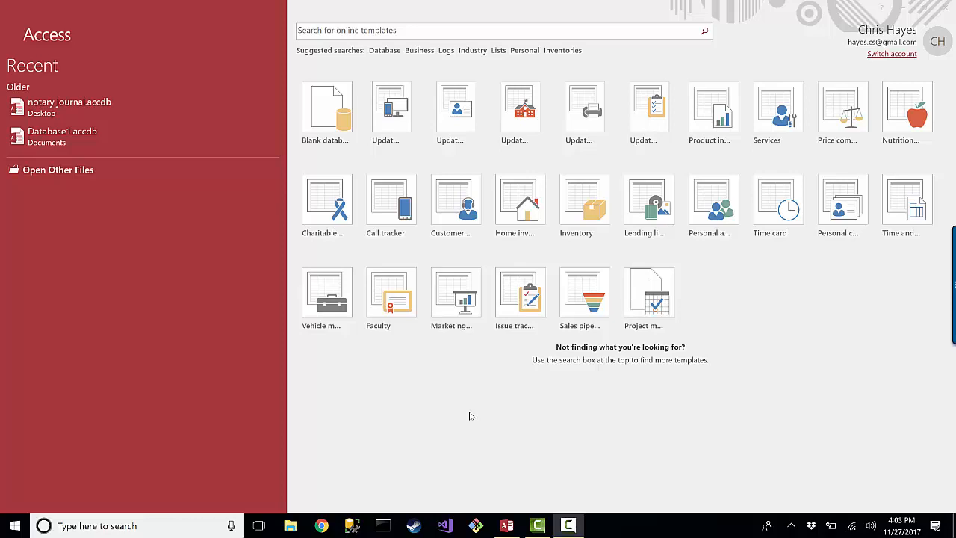
pyautogui.moveTo(502, 404)
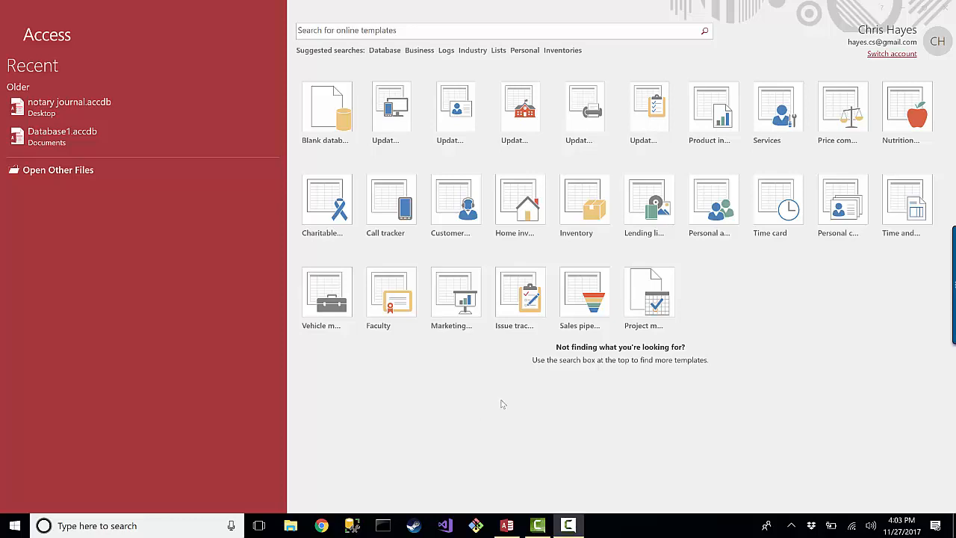
pyautogui.moveTo(471, 455)
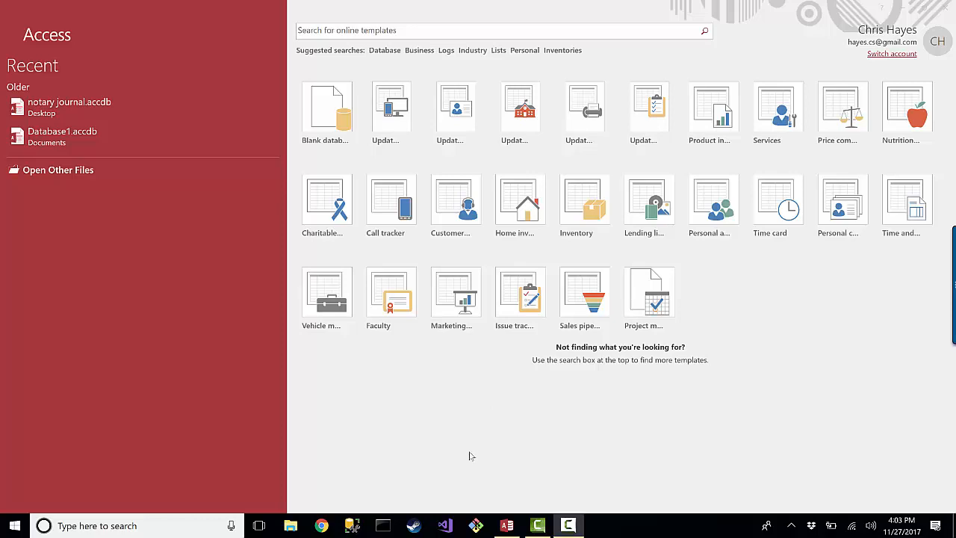
pyautogui.moveTo(468, 456)
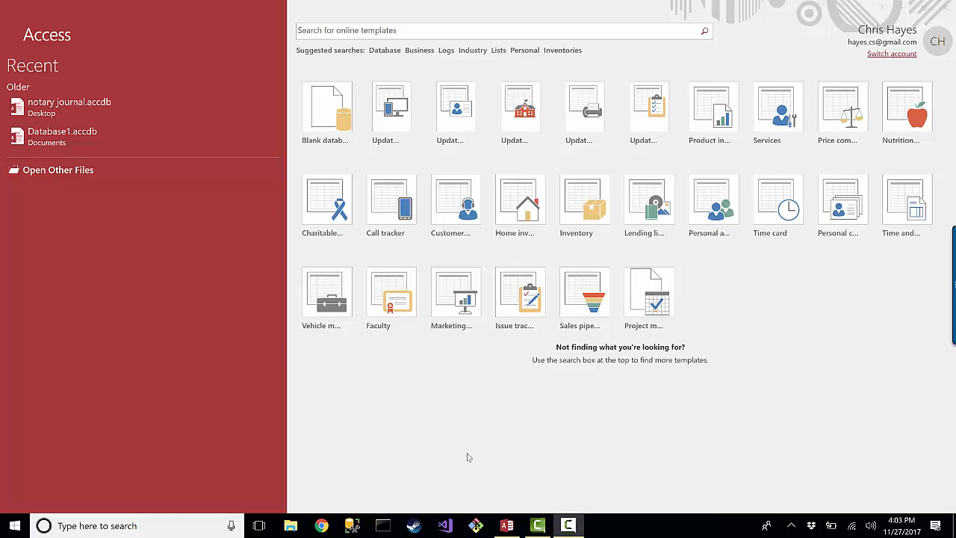
pyautogui.moveTo(918, 379)
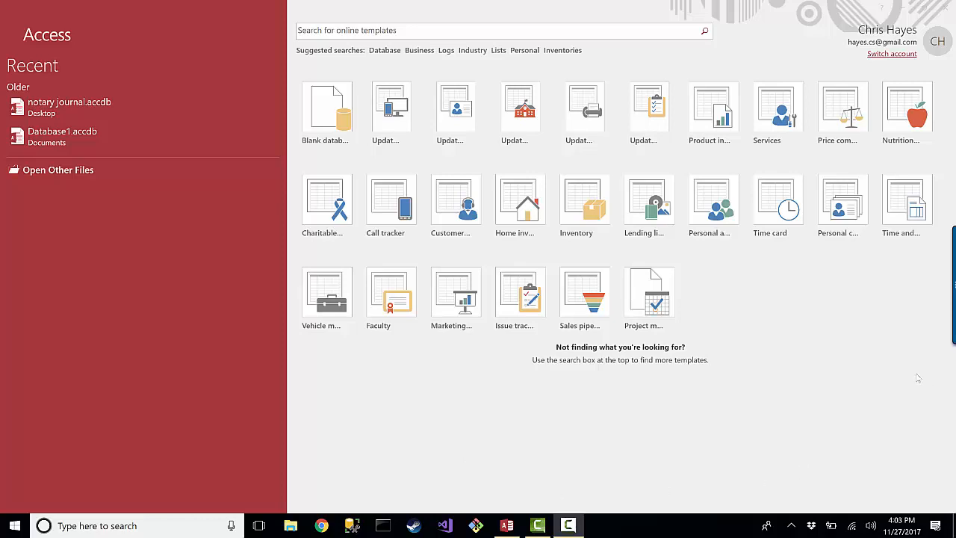
pyautogui.moveTo(884, 378)
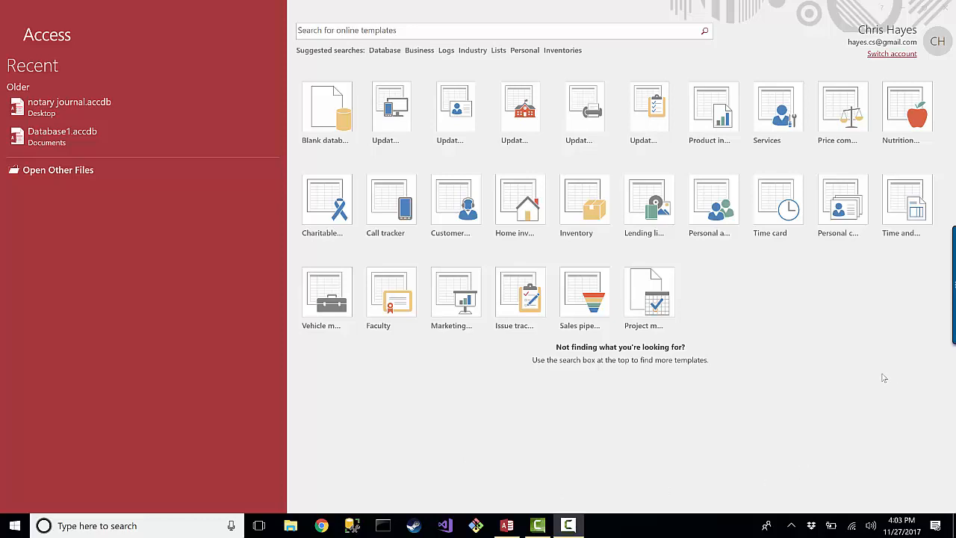